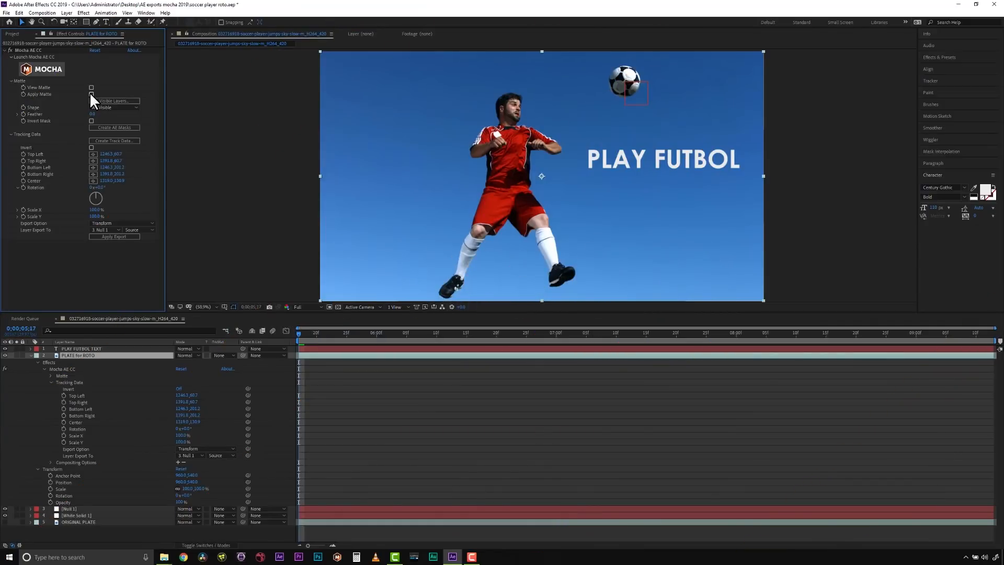
Toggle the Mocha matte on and off, then create native AE masks from the shapes
click(77, 356)
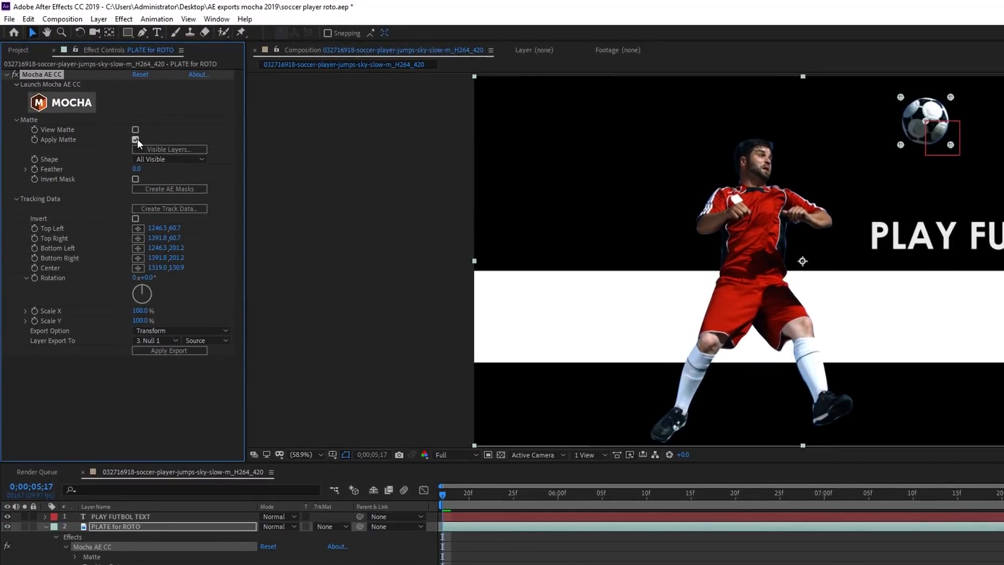
click(135, 140)
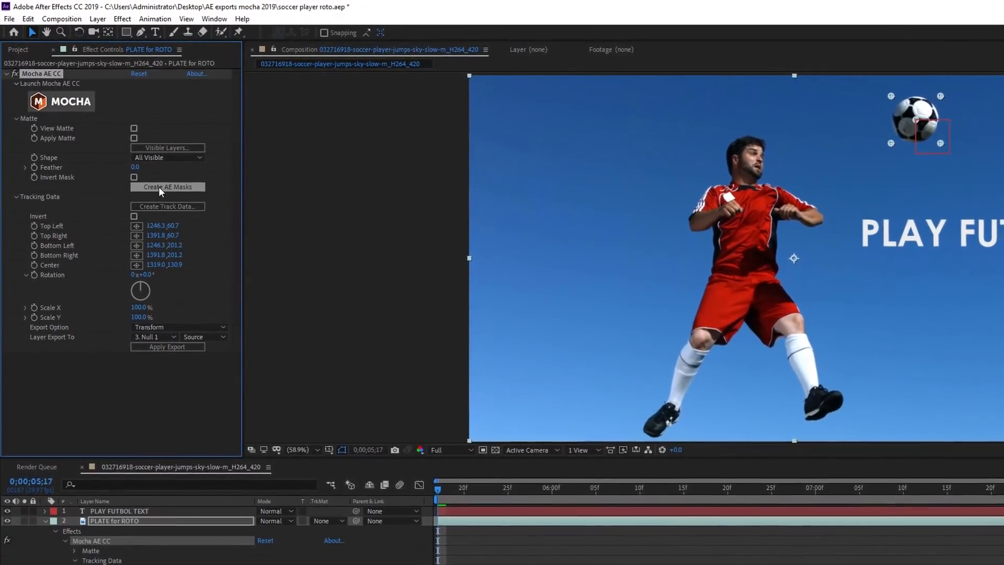
click(168, 187)
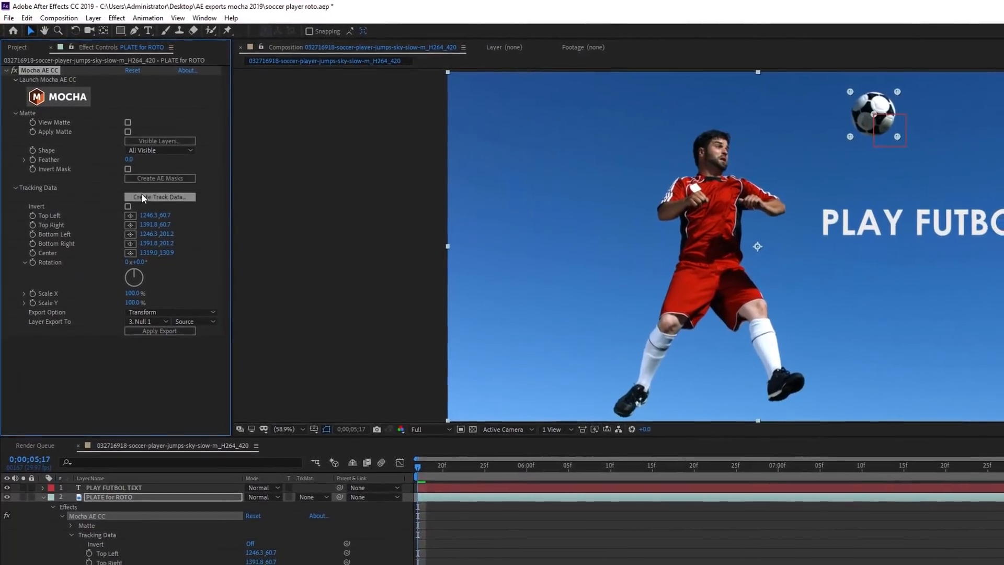
Create track data from the ball layer's track and pick the export type
click(160, 197)
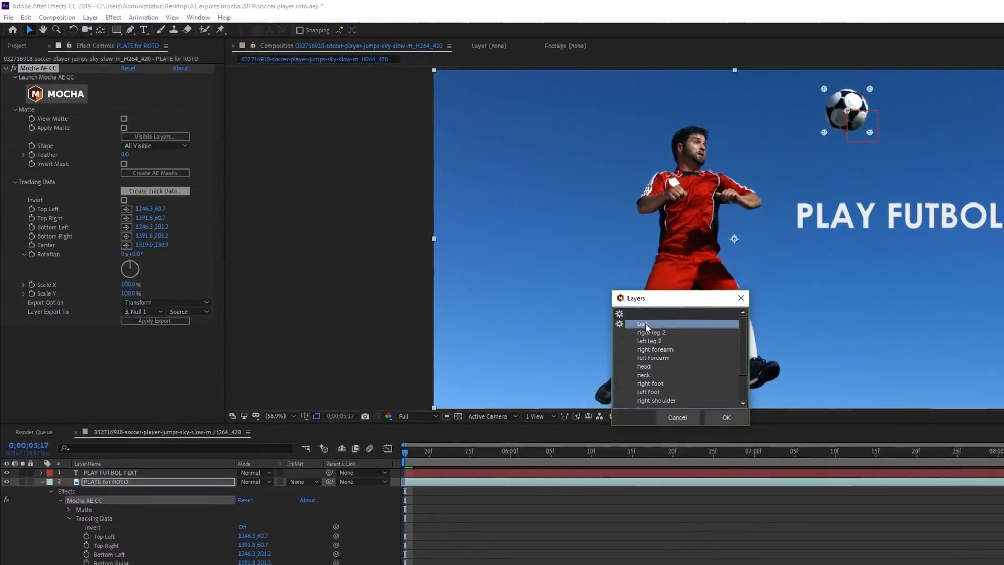
click(725, 417)
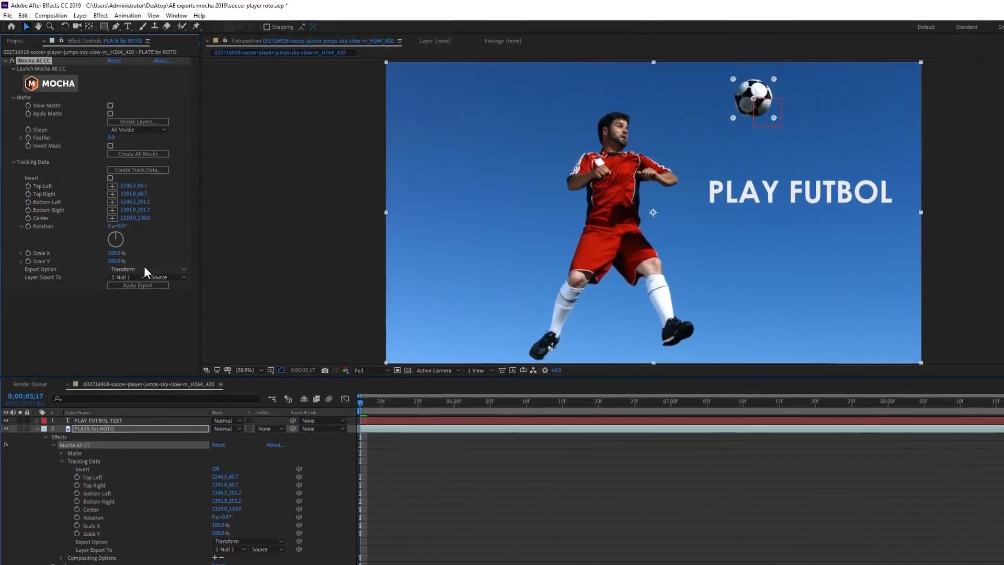
click(135, 268)
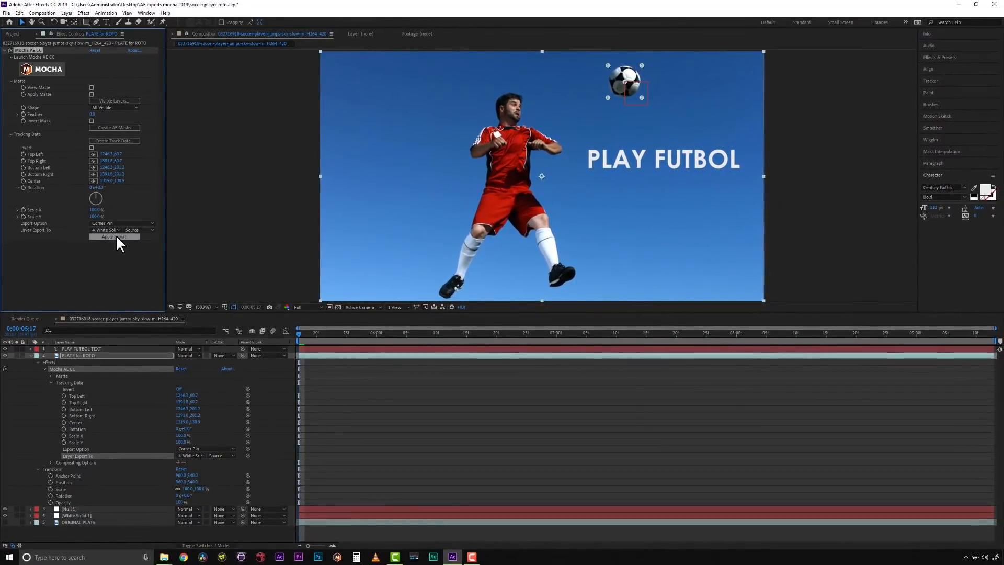
Apply the tracking export, then launch Mocha AE to review the ball and body-part shapes
click(114, 237)
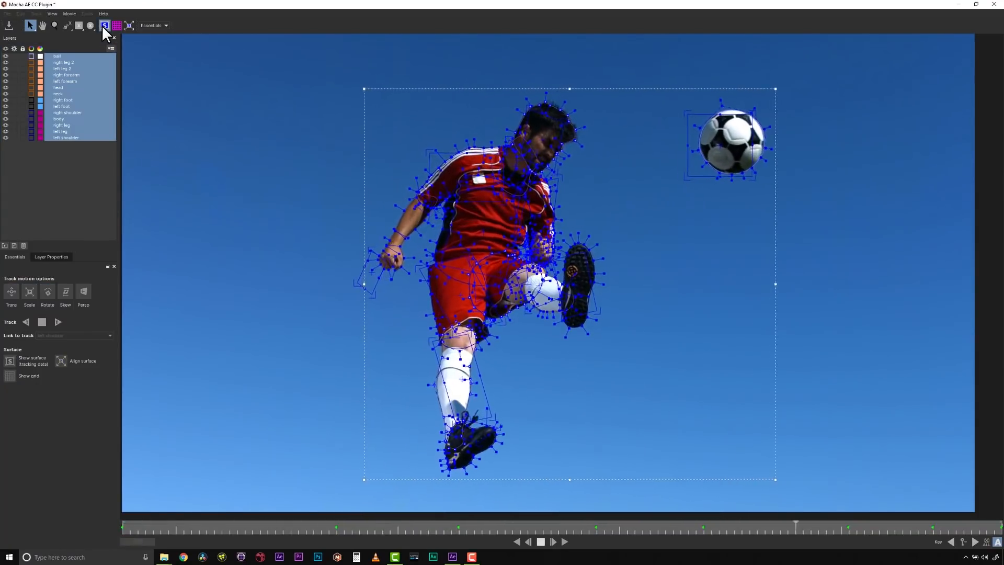
click(6, 14)
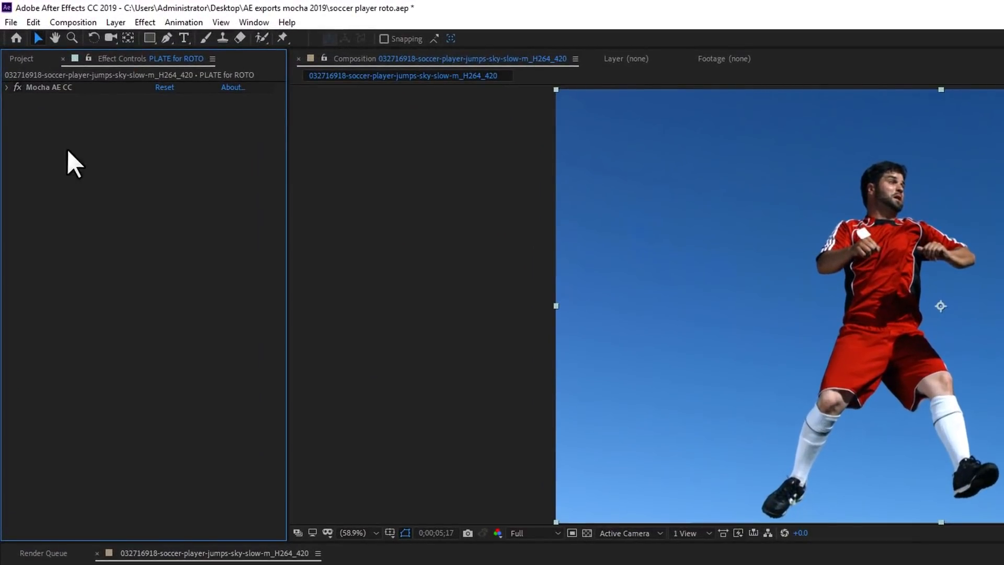
mouse_move(13, 99)
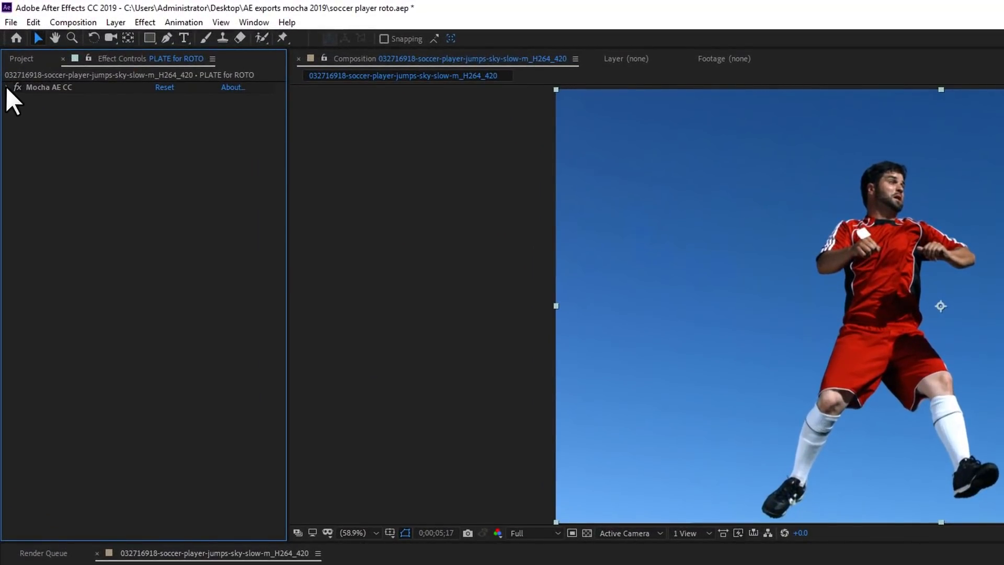
Expand the Mocha AE CC effect, create AE masks, and target Corner Pin onto White Solid 1
click(6, 88)
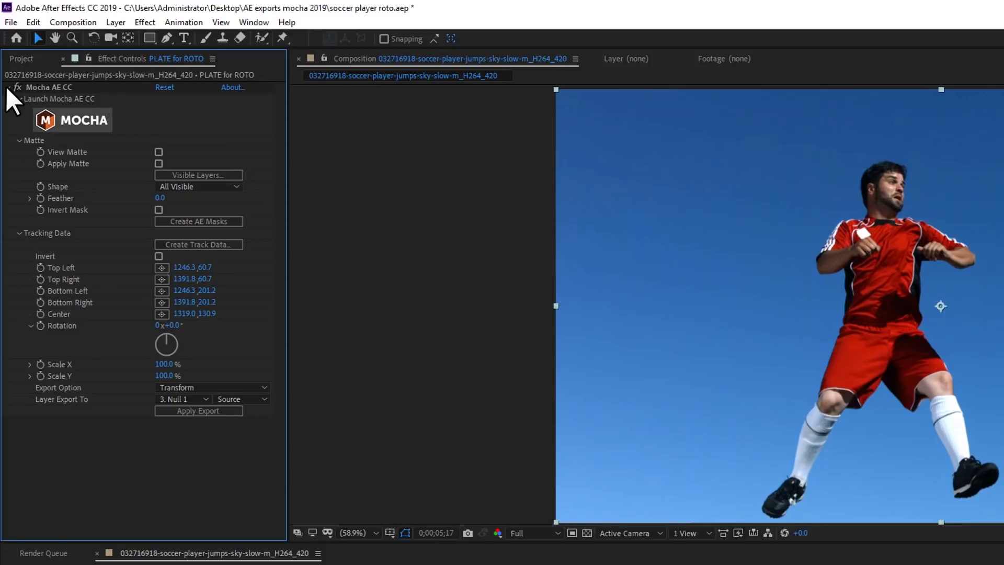
mouse_move(211, 235)
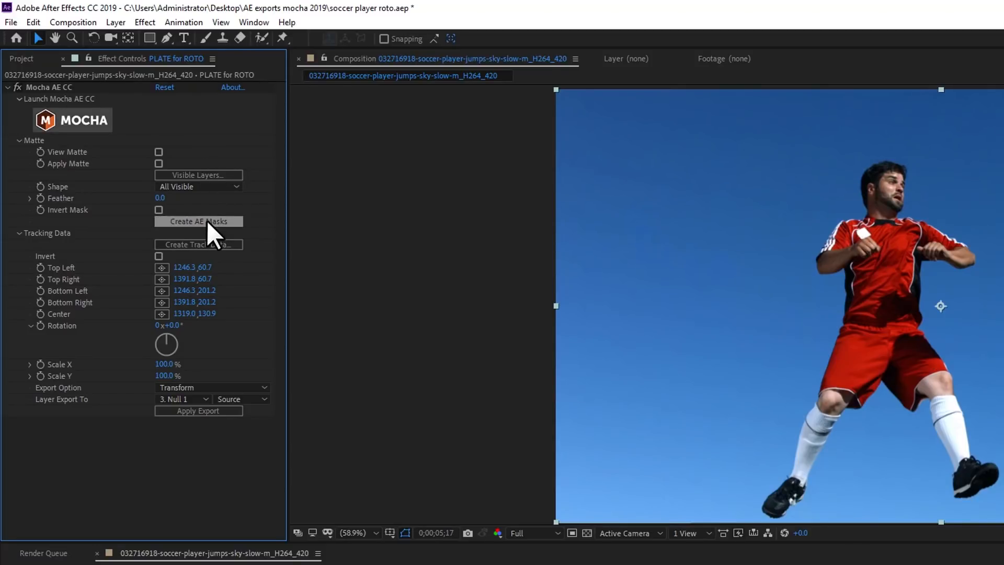
click(197, 221)
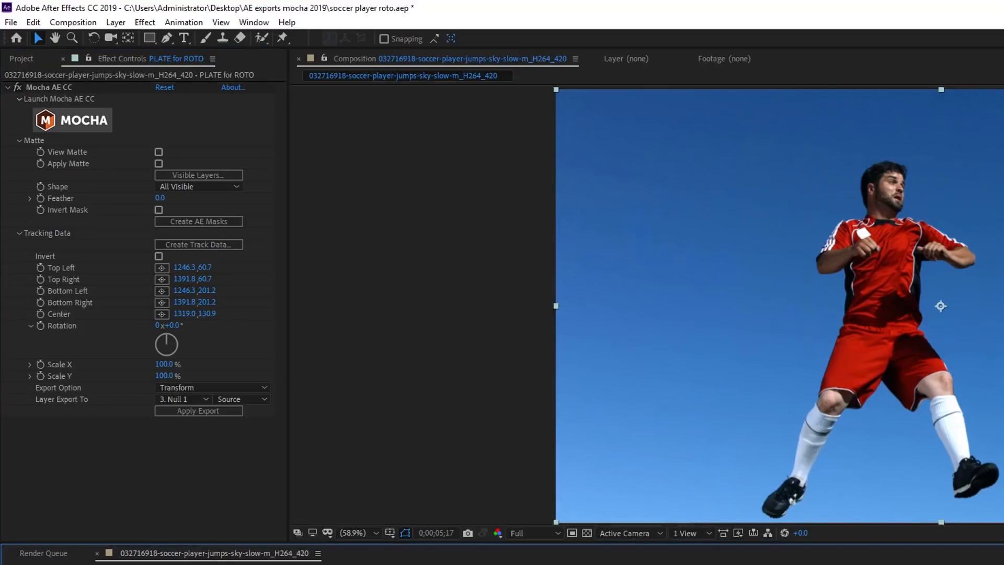
mouse_move(83, 454)
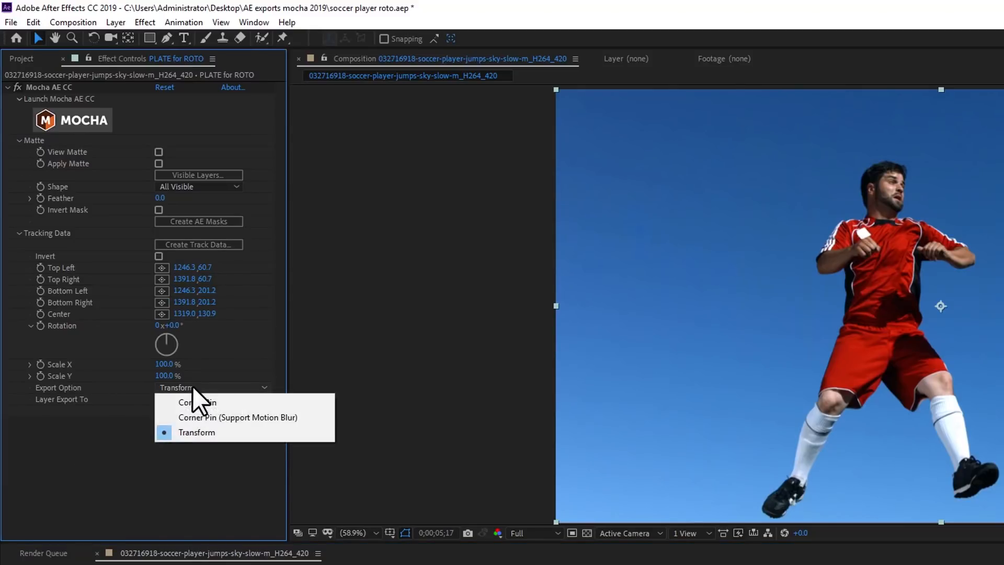
click(197, 401)
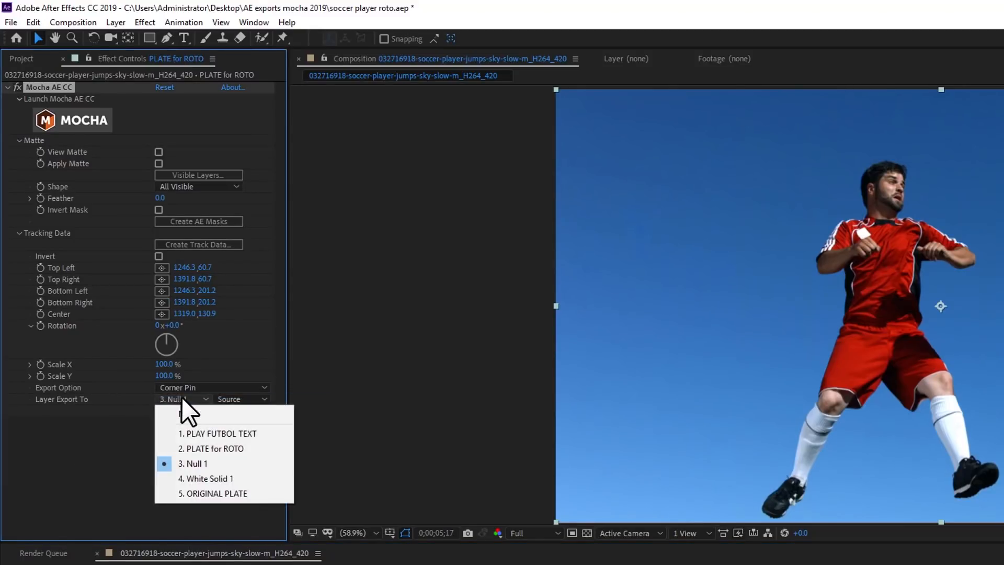
click(206, 478)
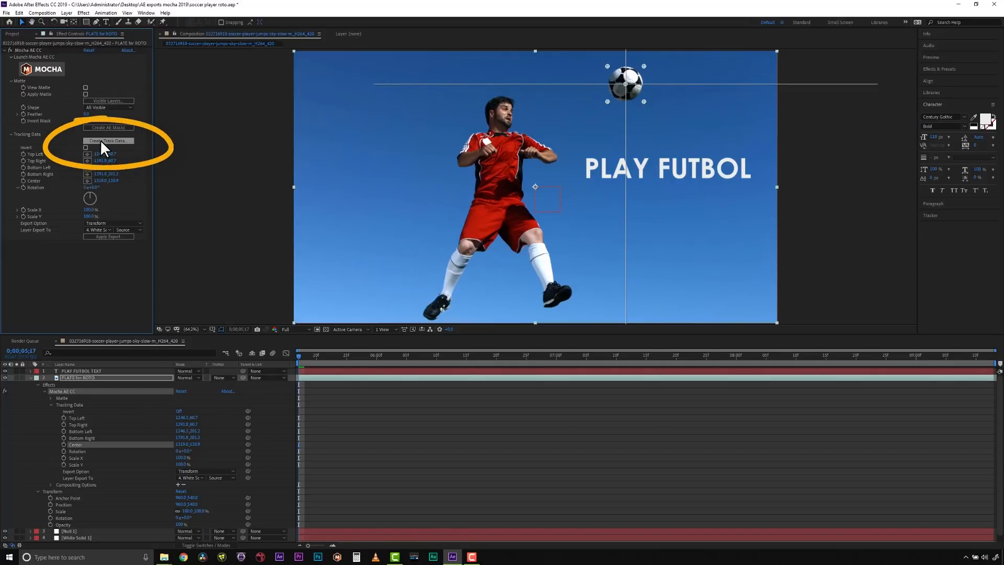
Create track data from the ball layer, keyframing the Mocha tracking properties
click(108, 140)
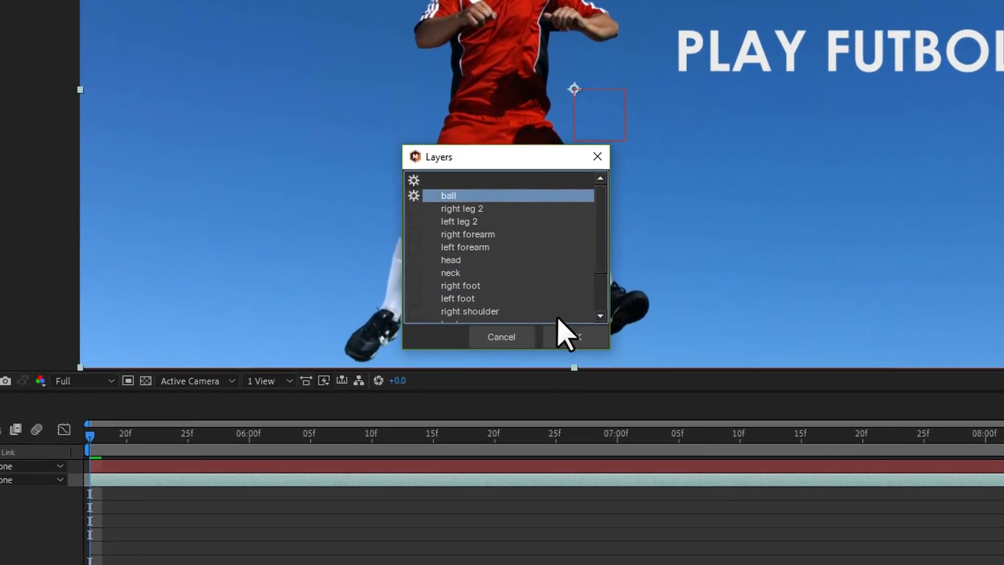
mouse_move(574, 337)
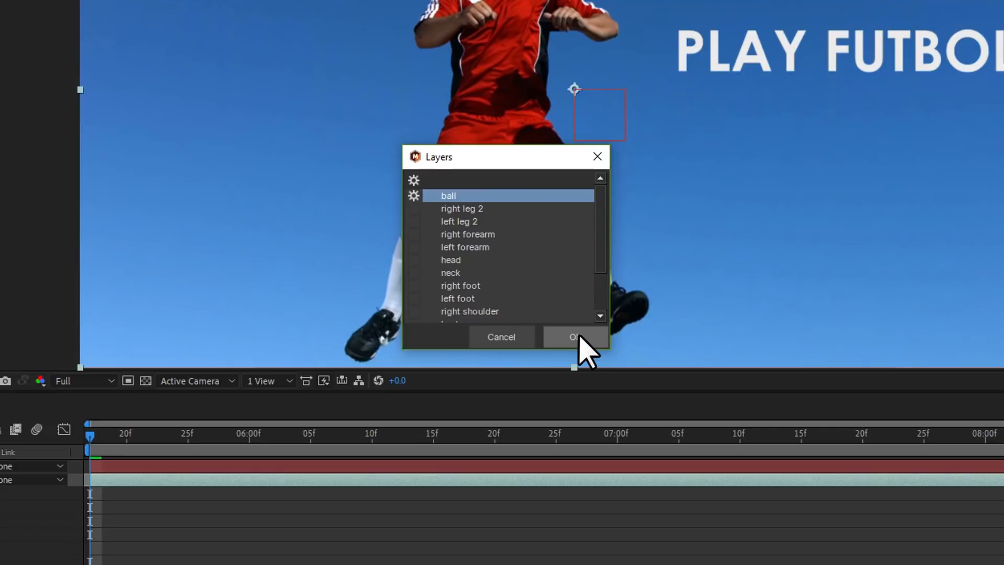
click(573, 337)
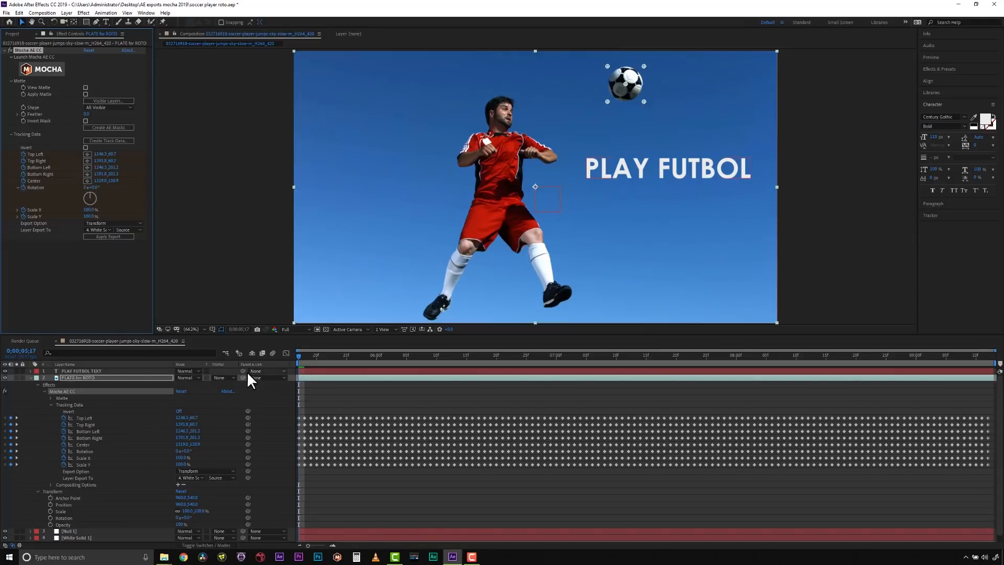
click(19, 13)
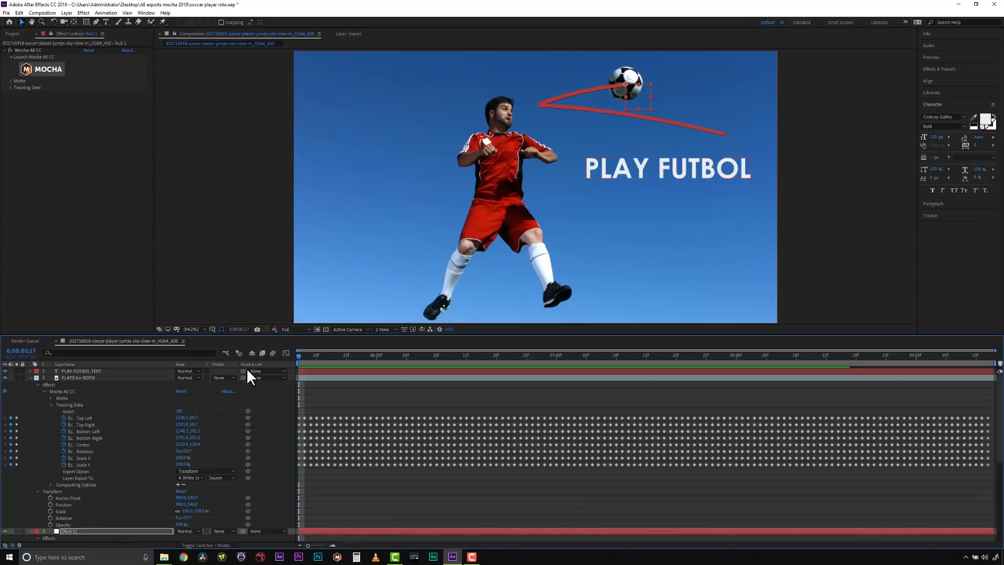
click(254, 371)
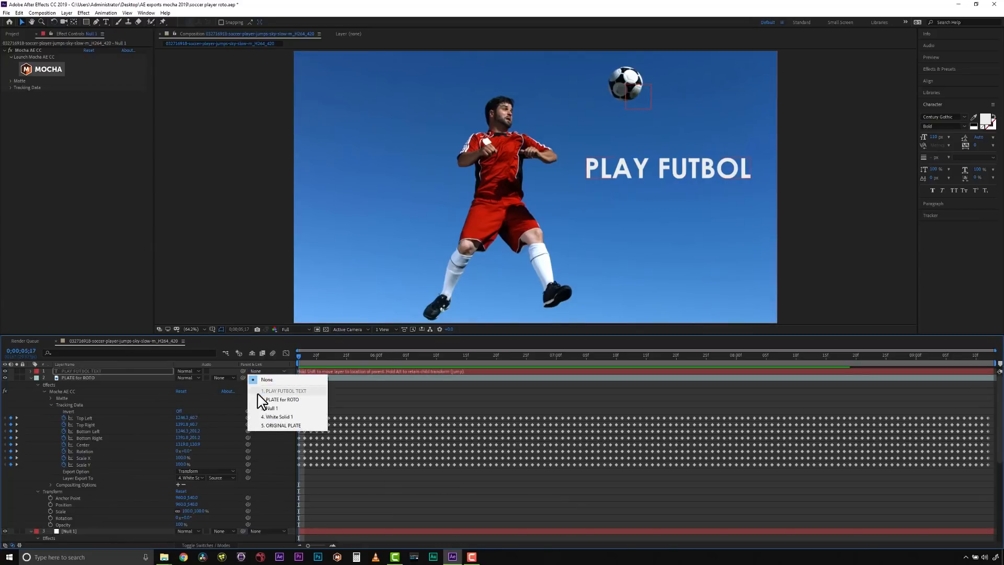
click(271, 408)
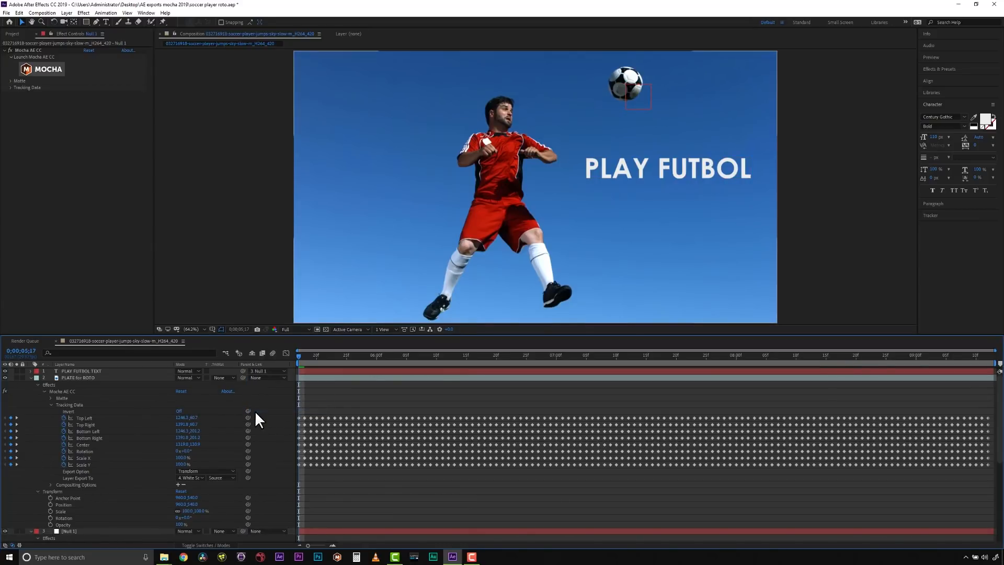
click(77, 377)
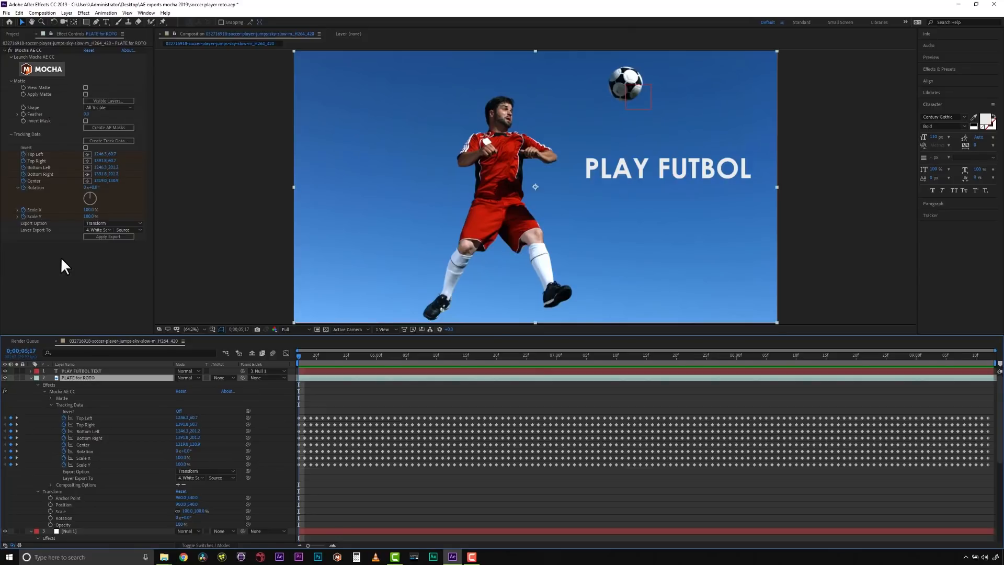
mouse_move(56, 248)
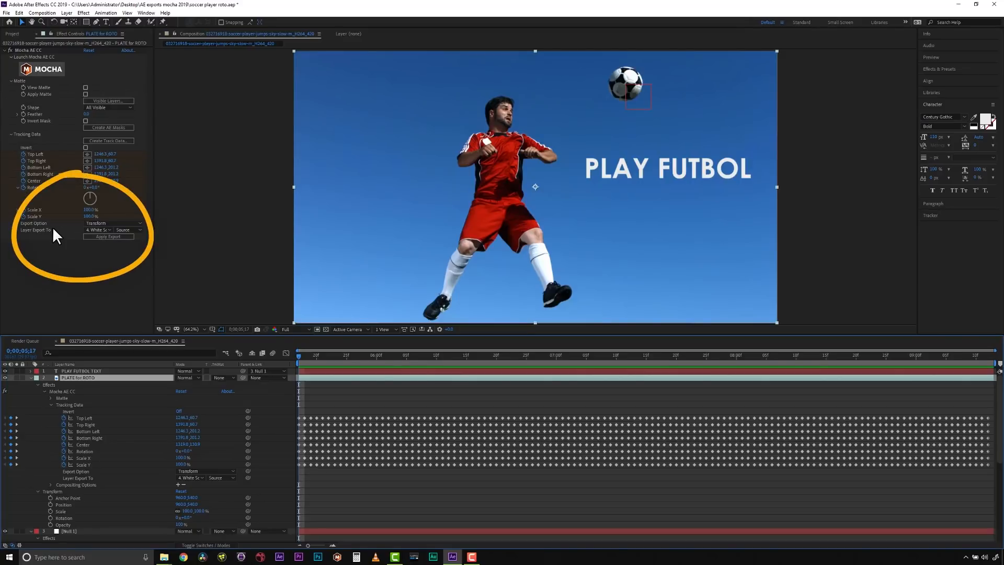
mouse_move(24, 231)
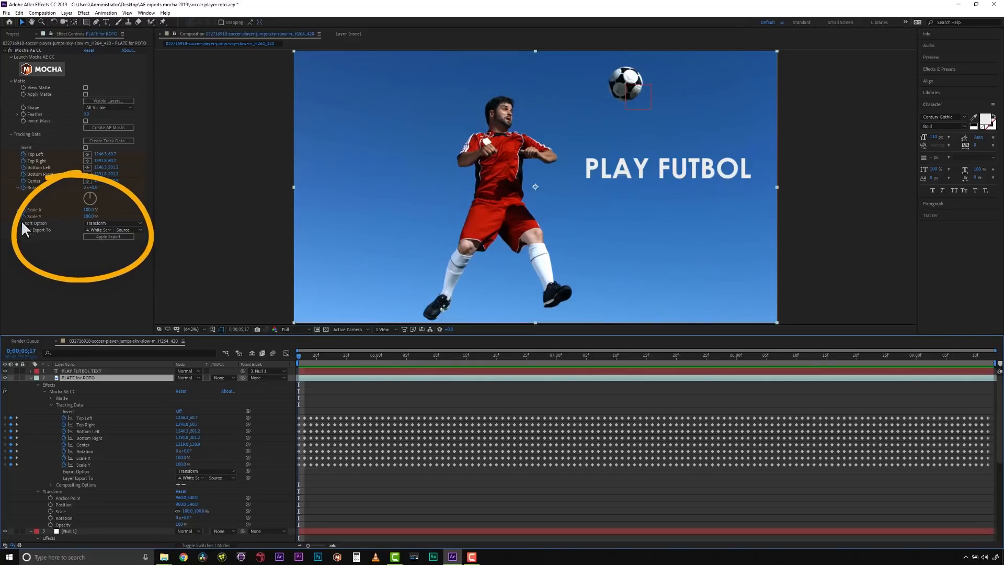
mouse_move(77, 288)
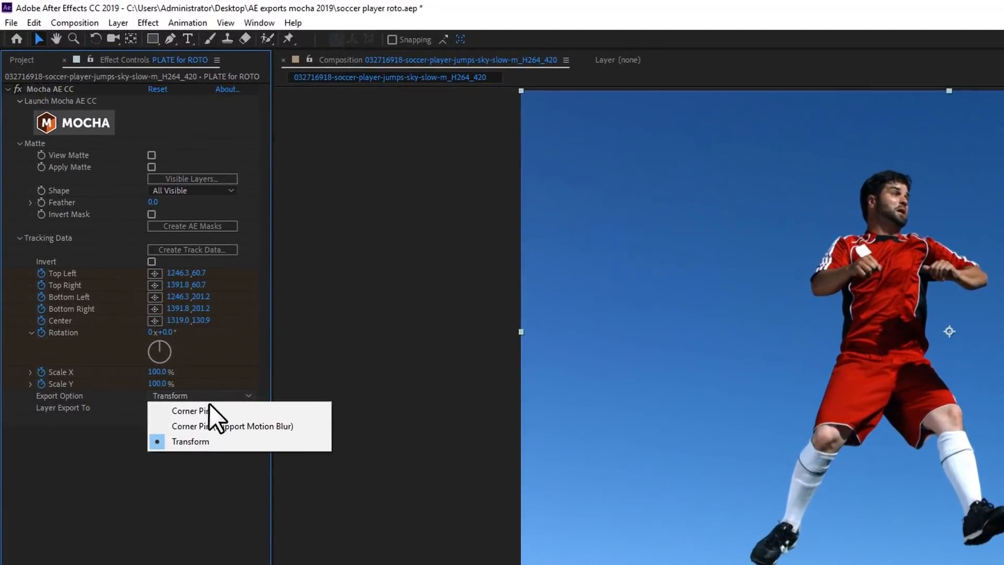
Try Corner Pin with motion blur, revert to plain Corner Pin, and export onto White Solid 1's source
click(187, 411)
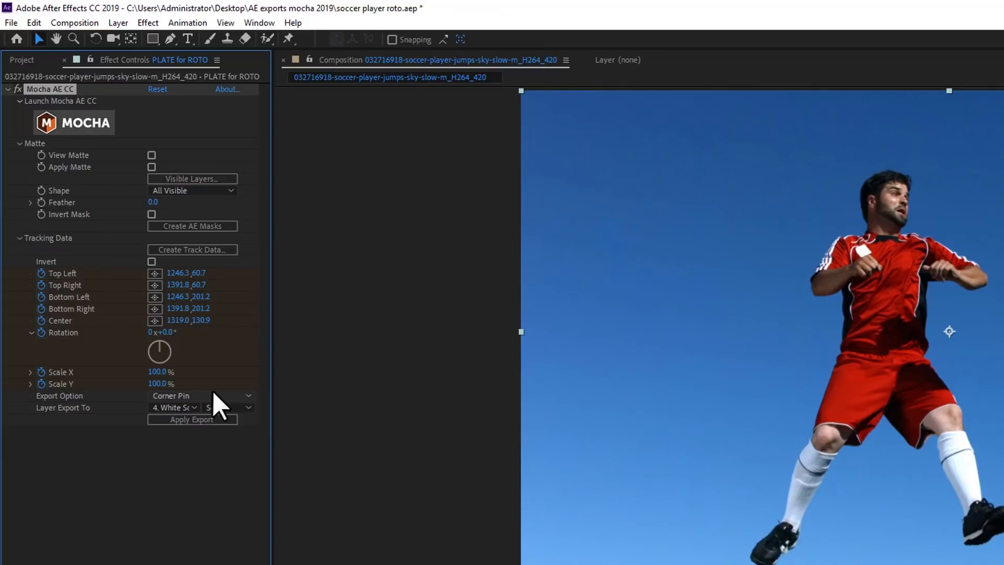
click(200, 395)
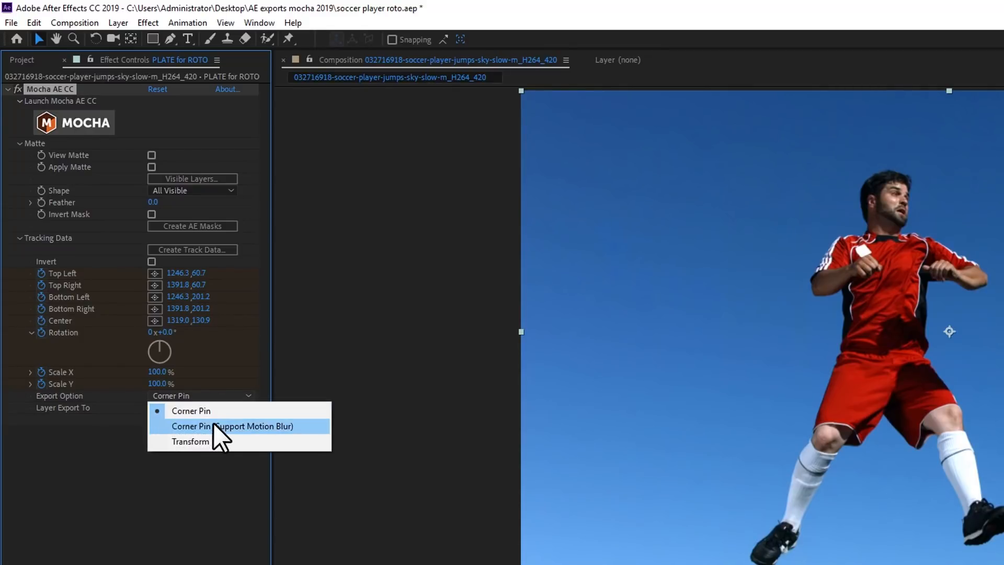
click(231, 425)
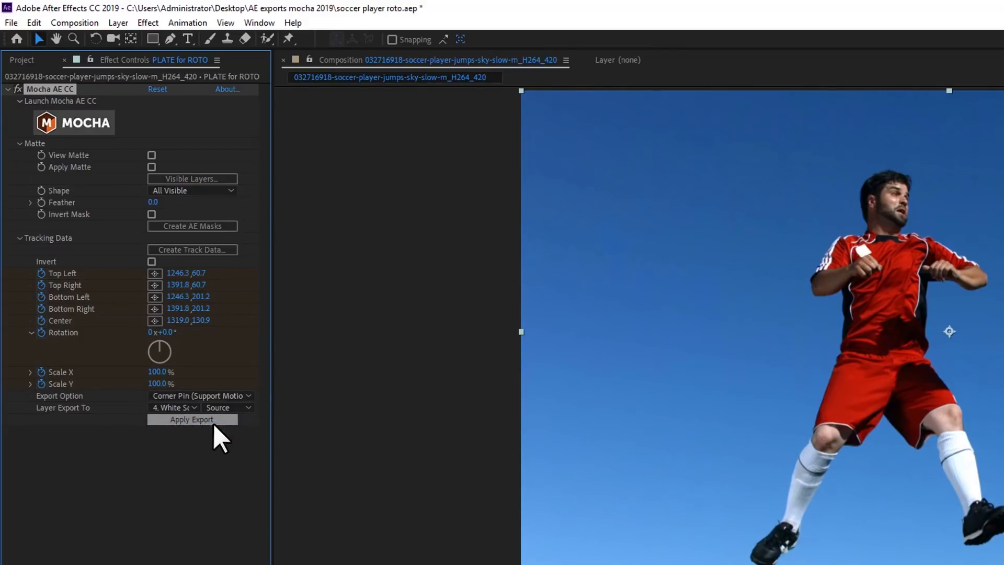
mouse_move(215, 468)
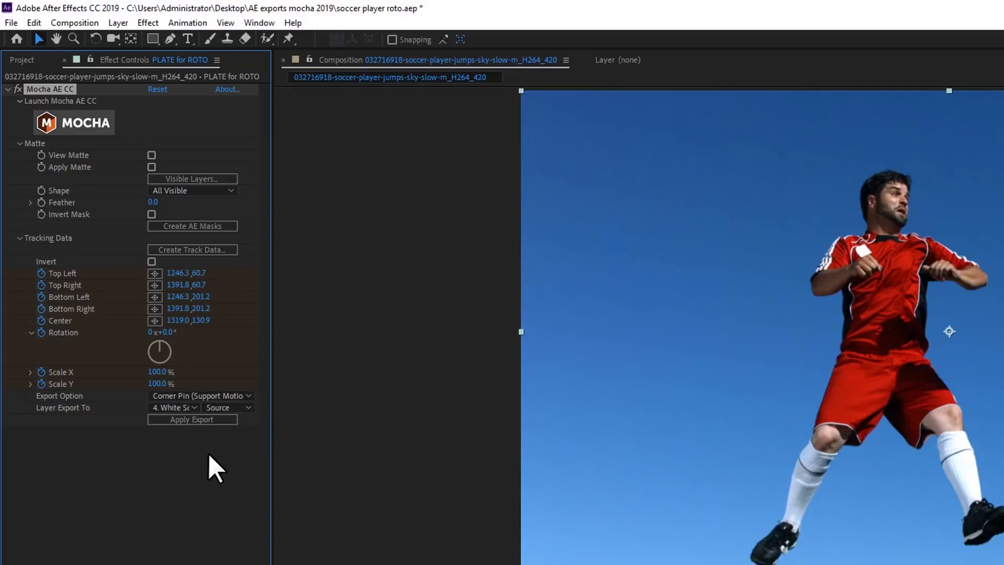
click(200, 395)
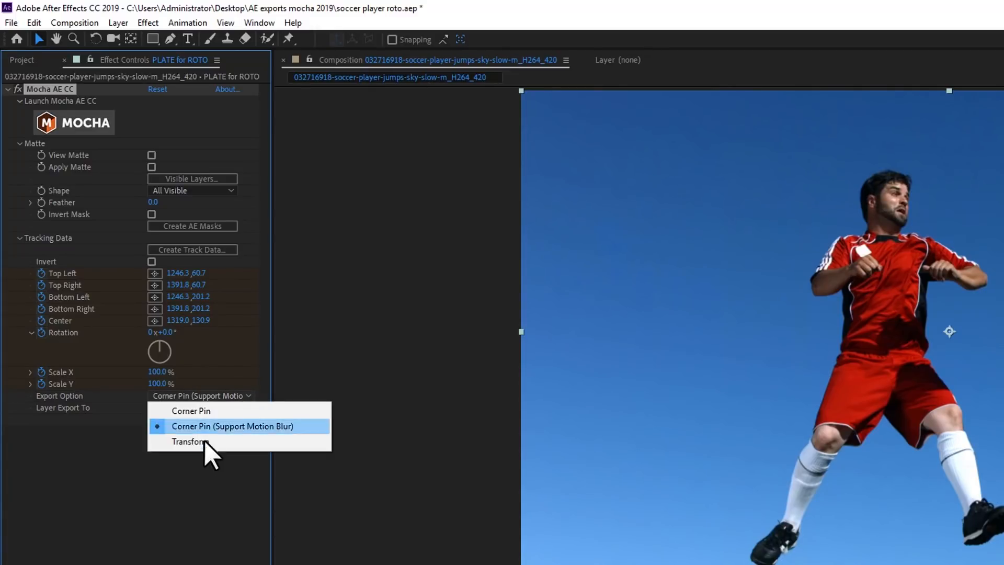
click(187, 442)
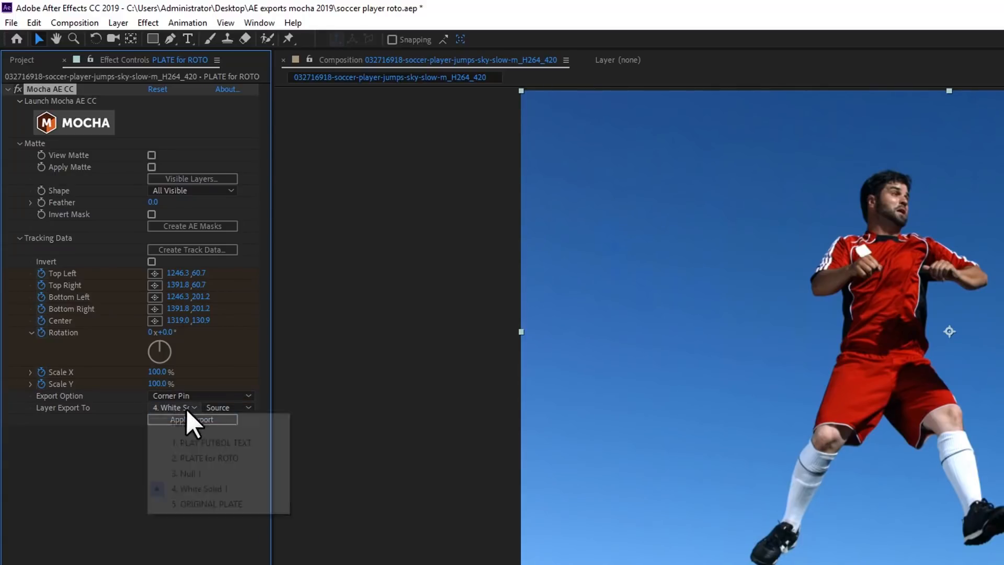
click(228, 407)
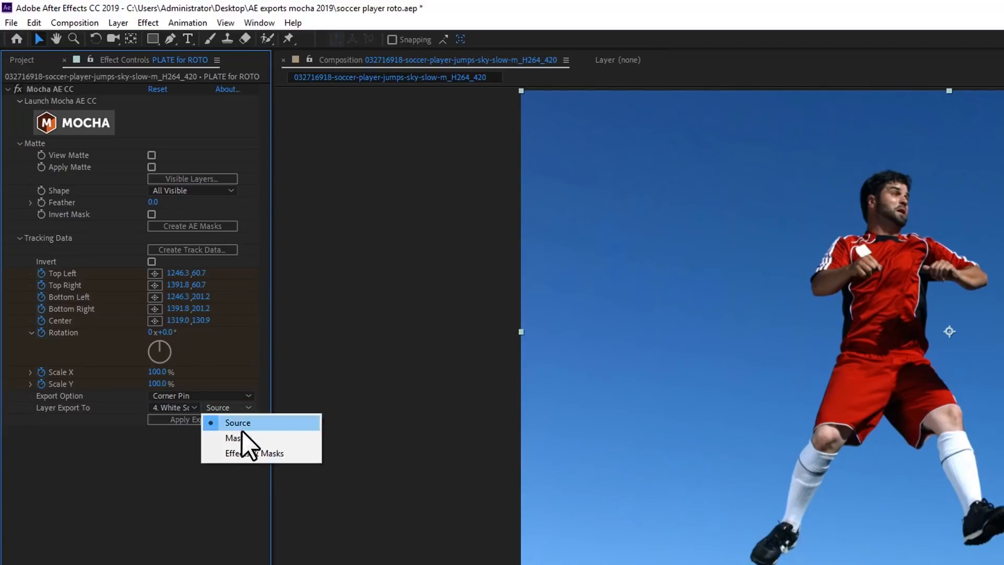
click(238, 422)
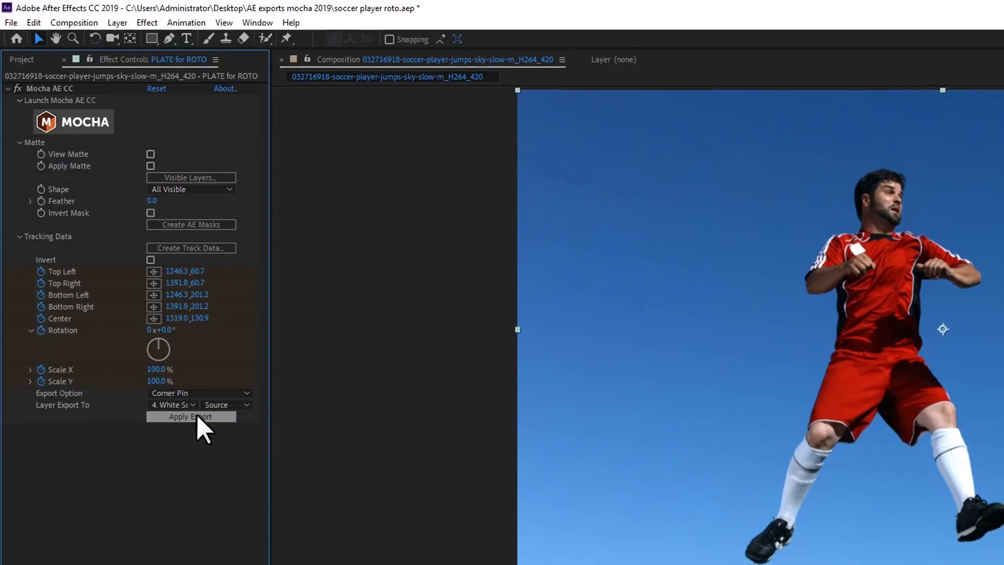
click(190, 416)
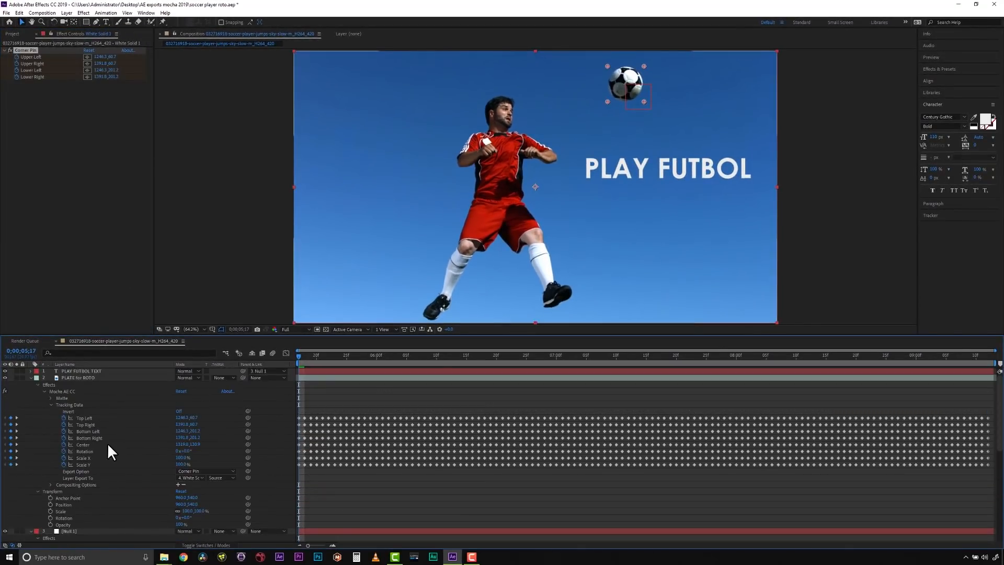
Preview the player-and-ball matte with View Matte, then apply the matte to the plate
click(77, 377)
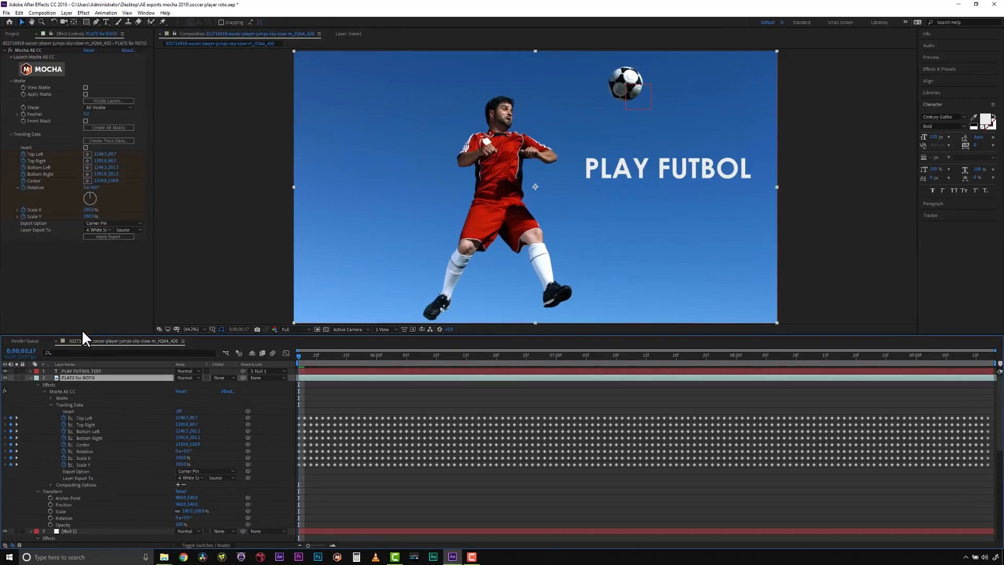
mouse_move(88, 334)
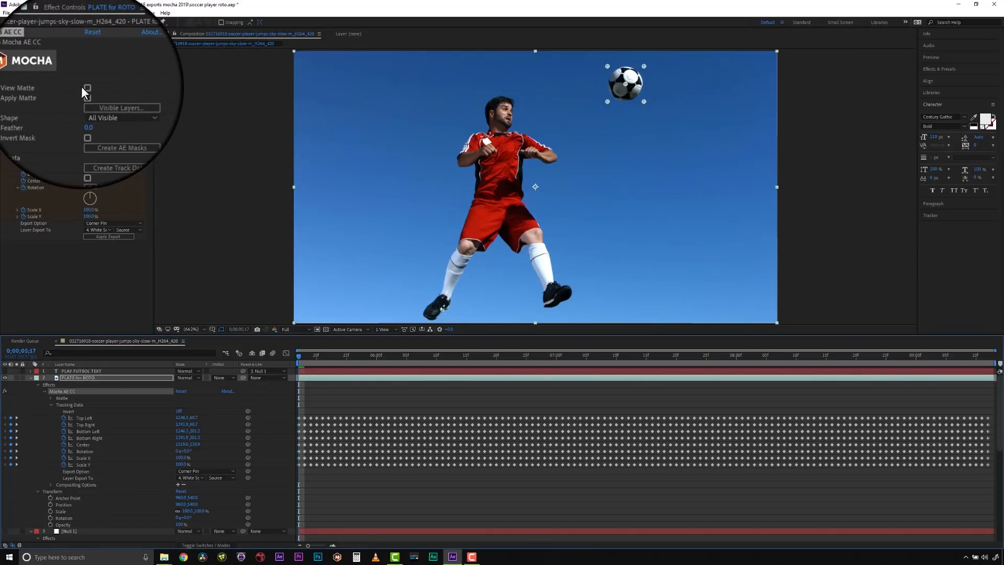
click(85, 87)
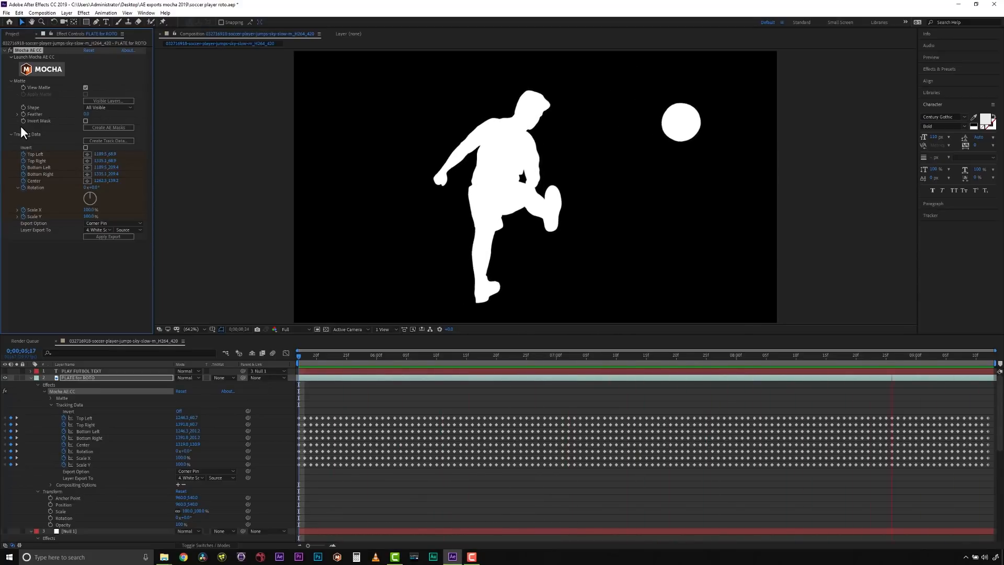
click(85, 87)
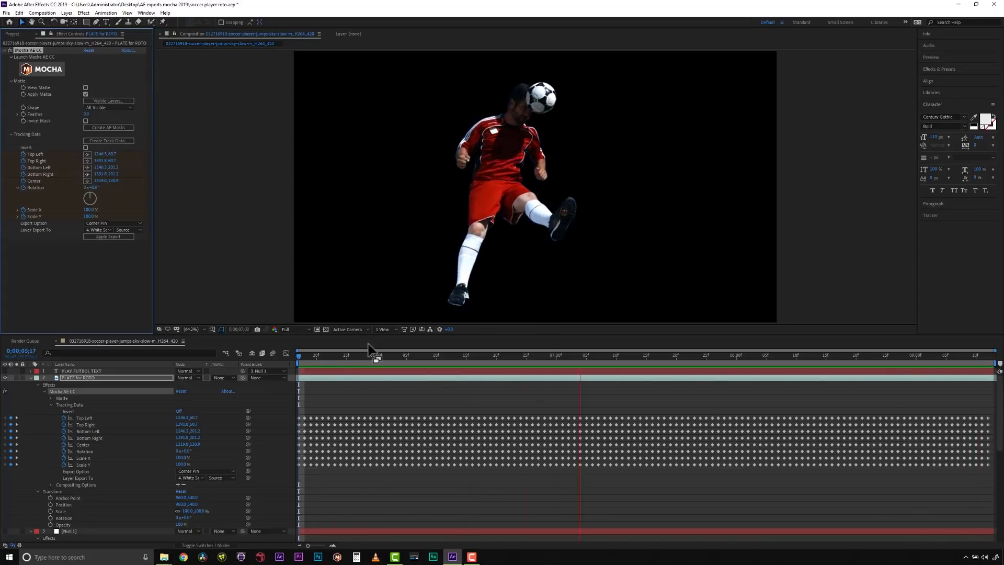
Hide the ball in the Visible Layers panel, then close the panel
click(108, 101)
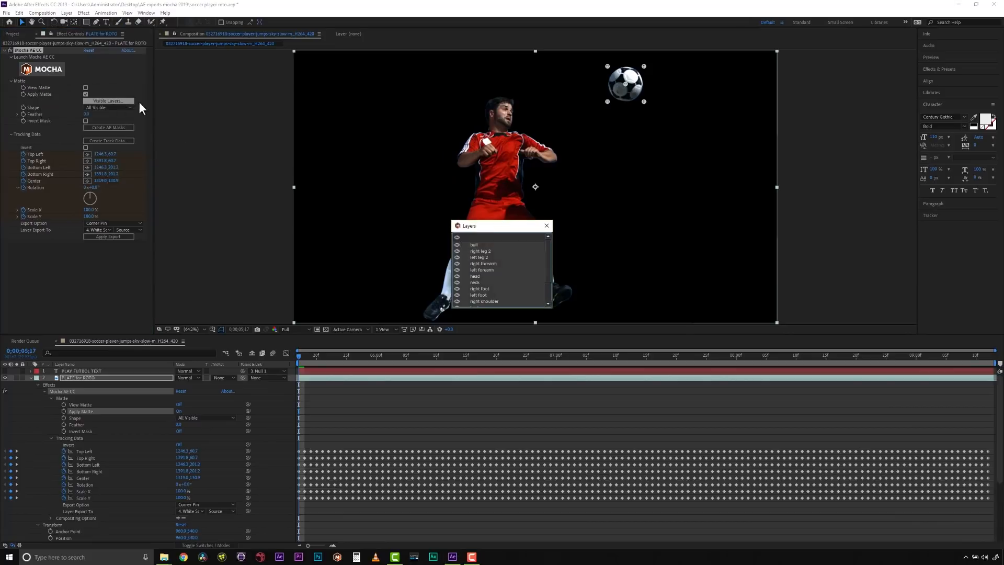
drag(468, 225, 185, 91)
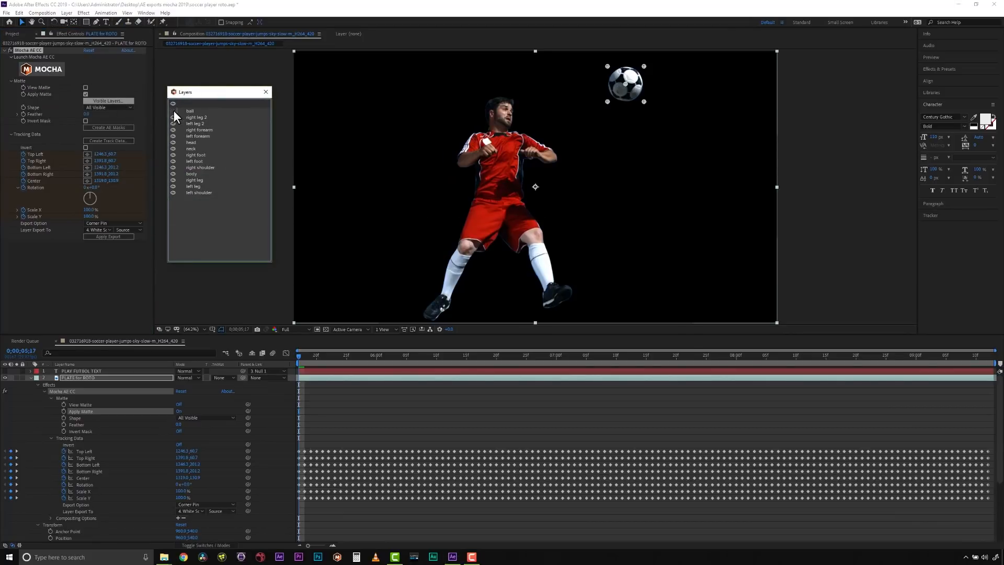
drag(185, 91, 467, 226)
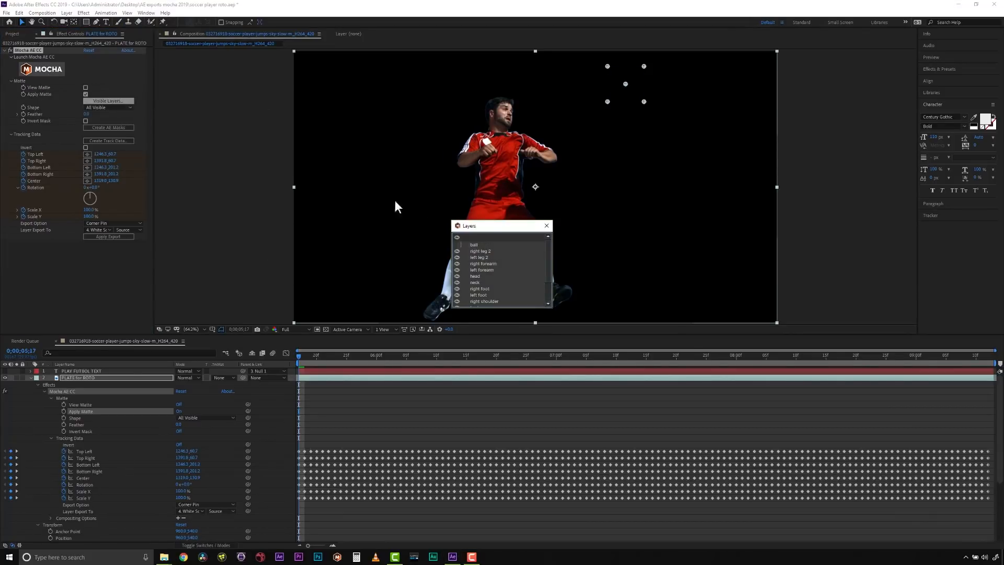
drag(467, 225, 185, 105)
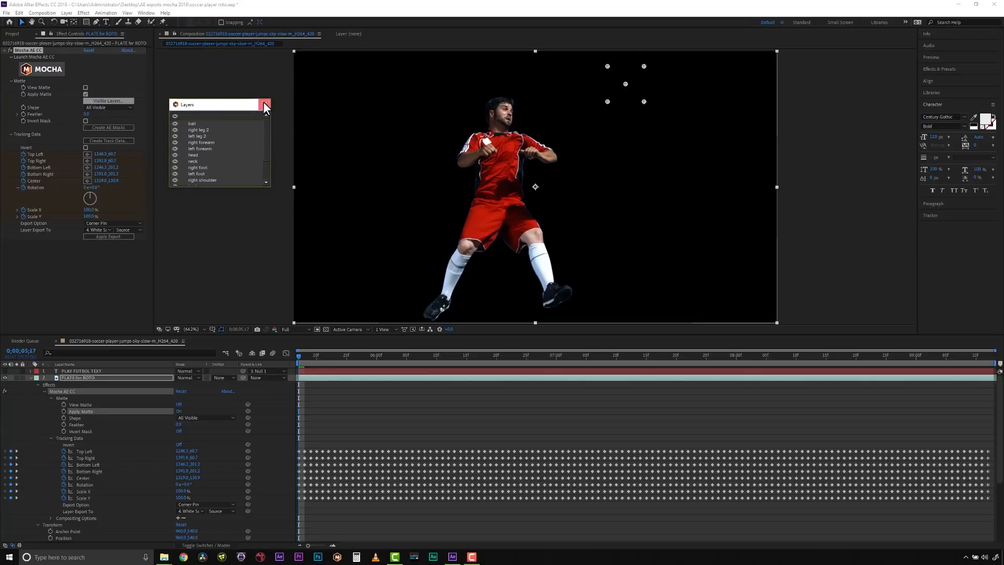
click(128, 107)
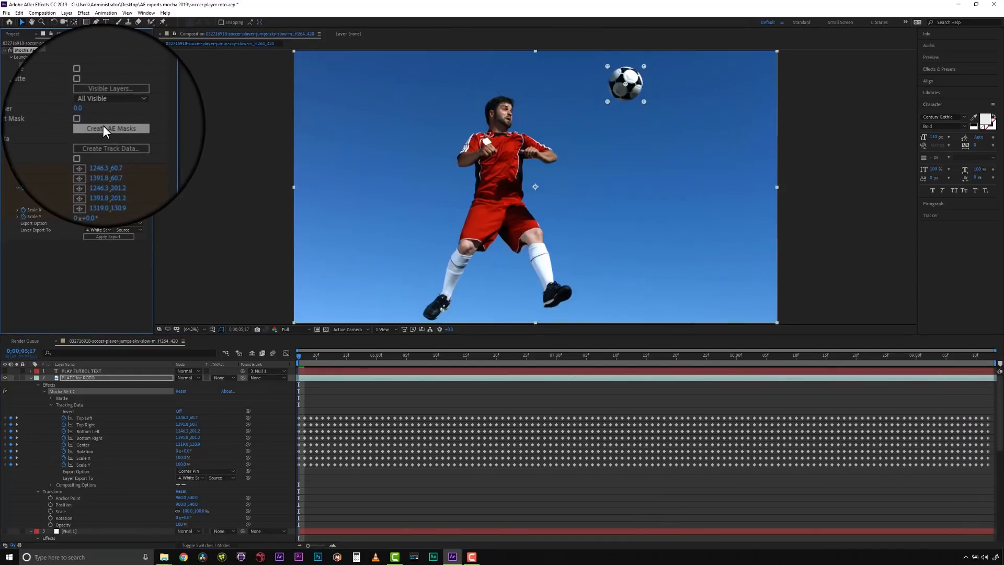
Create native AE masks from the Mocha shapes and check them at a later frame
click(111, 128)
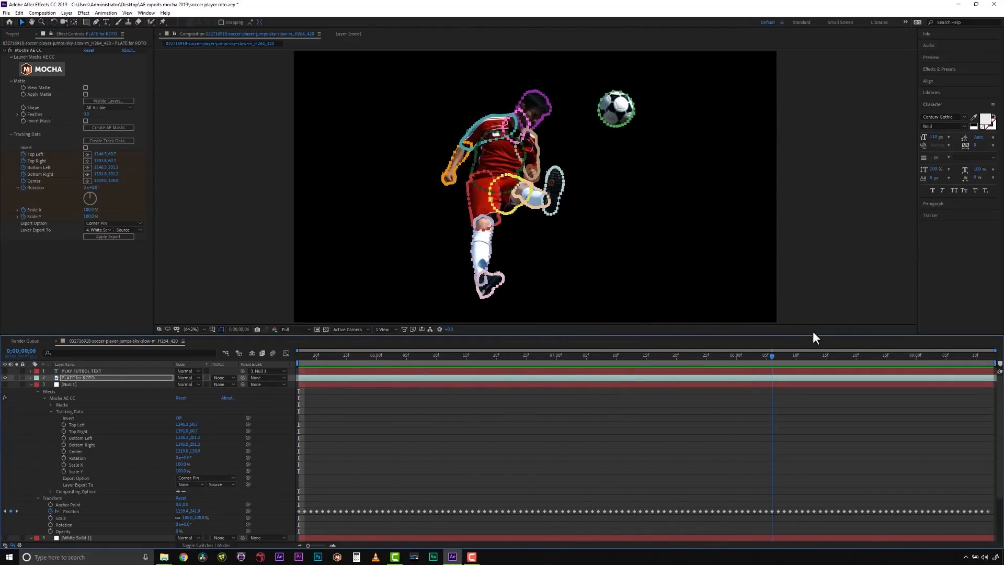
click(986, 368)
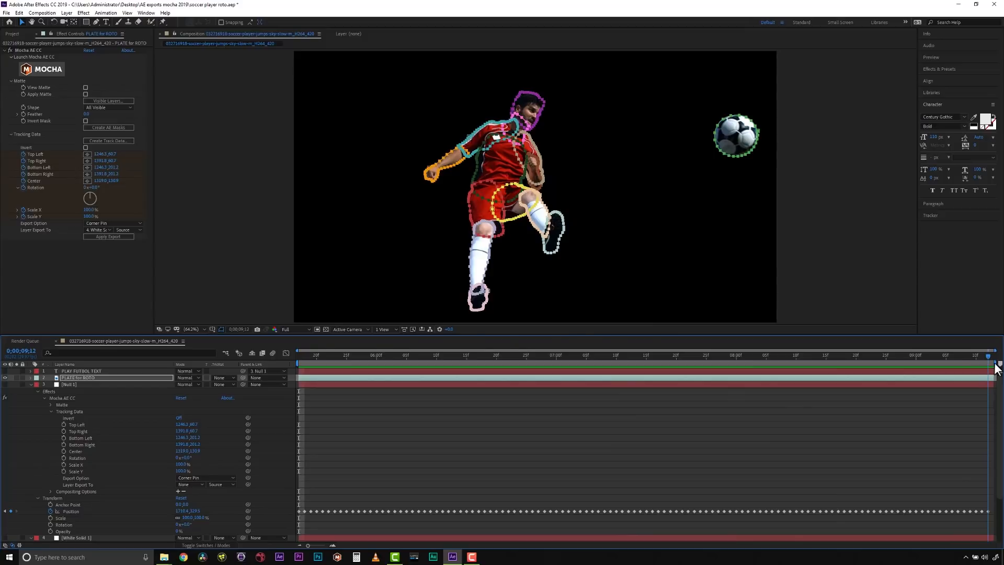